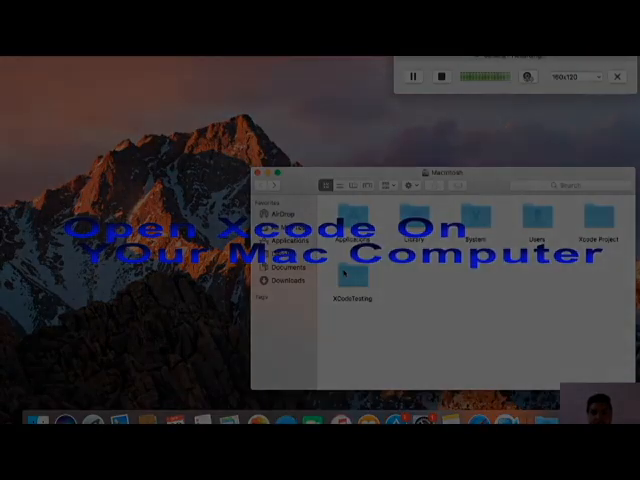
# Step: Launch Xcode from the Finder Applications folder to reach the new-project template chooser
pyautogui.click(288, 241)
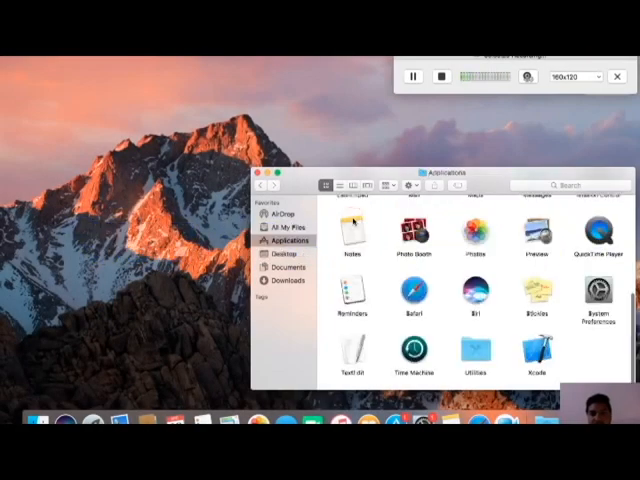
pyautogui.click(537, 350)
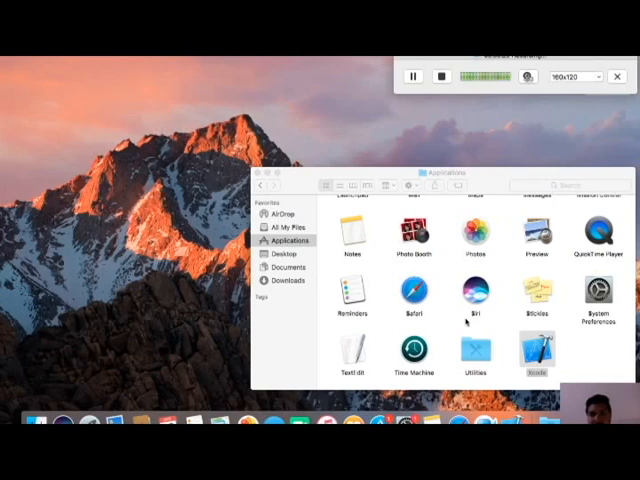
pyautogui.doubleClick(538, 352)
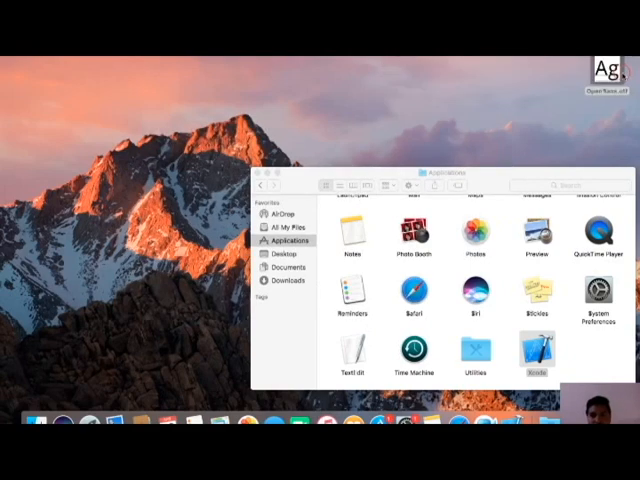
pyautogui.doubleClick(541, 360)
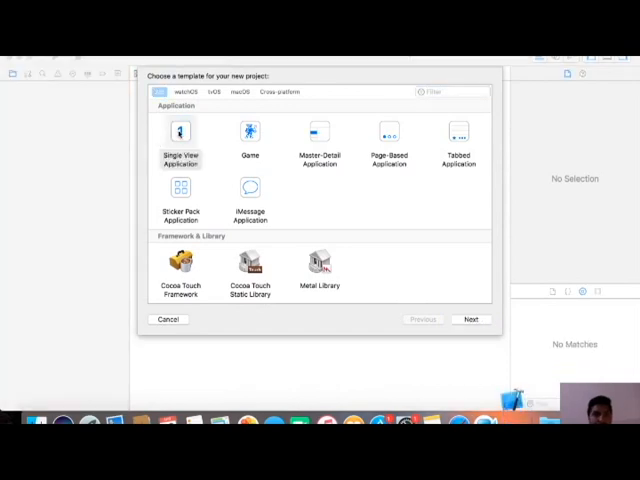
# Step: Pick the Single View Application template and name the product 'Font Style Test'
pyautogui.click(180, 140)
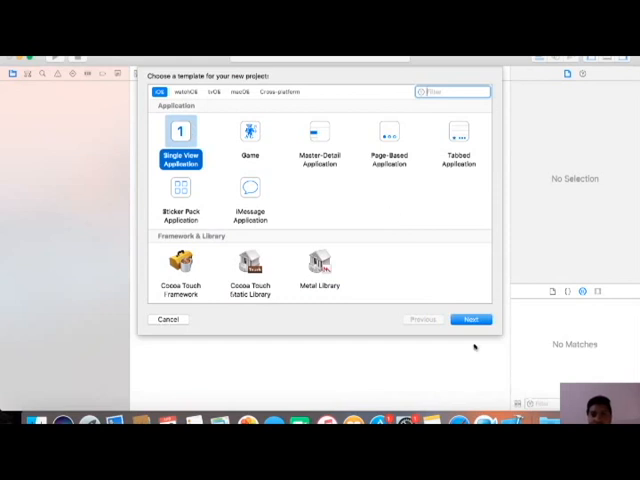
pyautogui.click(470, 319)
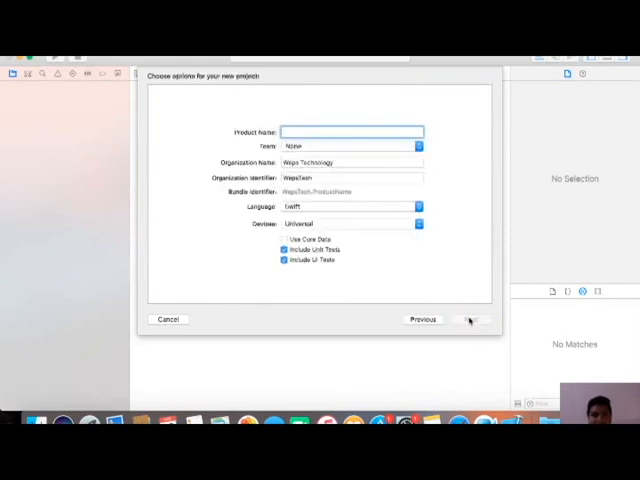
pyautogui.click(350, 131)
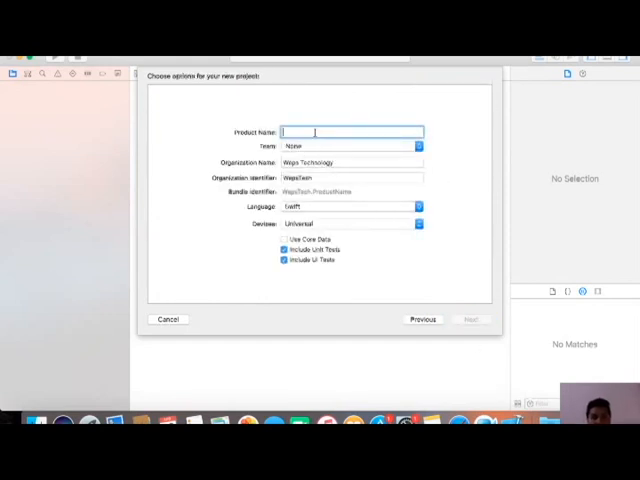
pyautogui.write('k')
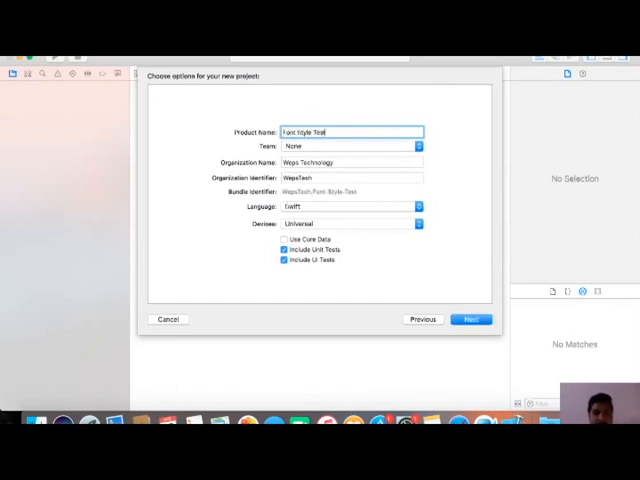
pyautogui.click(471, 319)
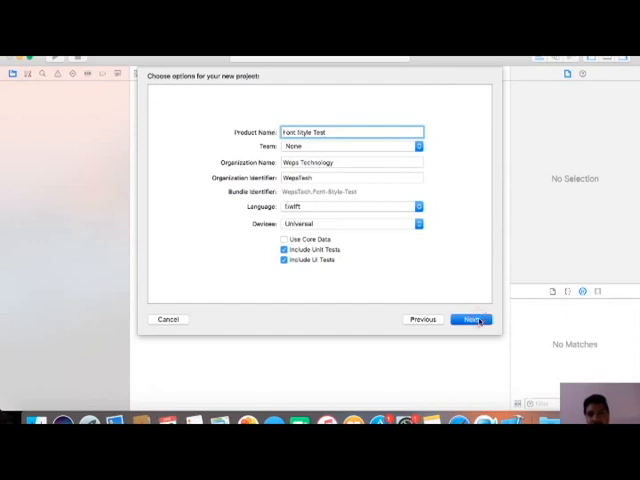
pyautogui.click(471, 318)
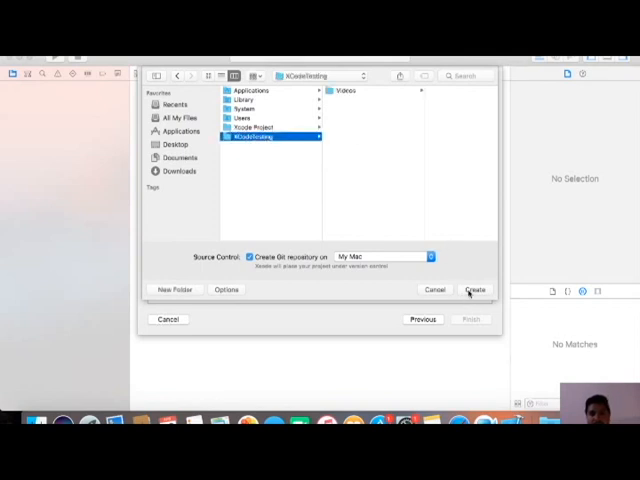
# Step: Save the project in XCodeTesting, then select OpenSans.otf in its Finder folder and add a new folder
pyautogui.click(474, 289)
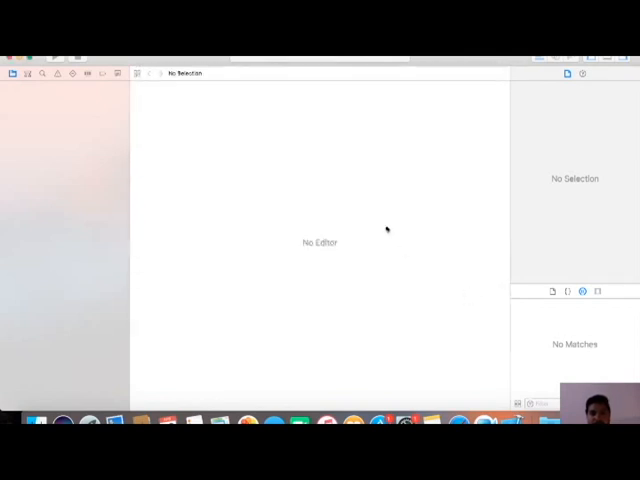
pyautogui.moveTo(370, 196)
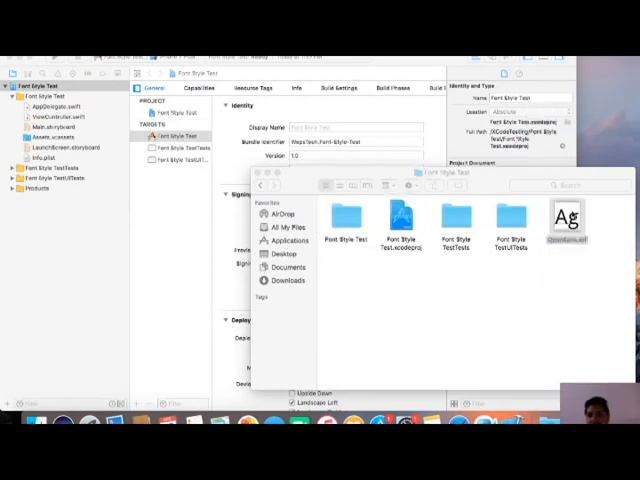
pyautogui.click(568, 220)
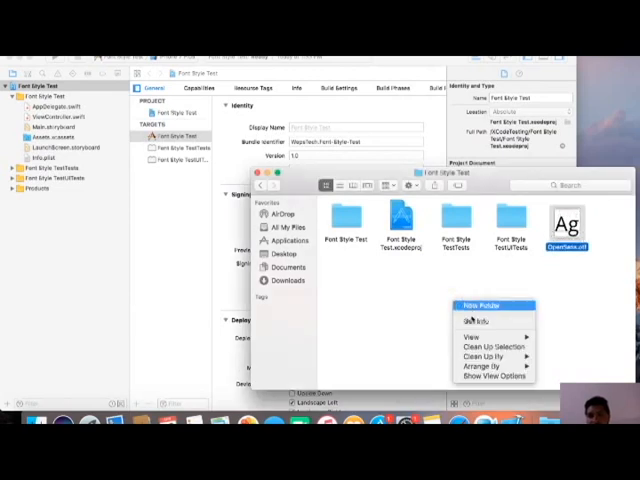
pyautogui.click(490, 356)
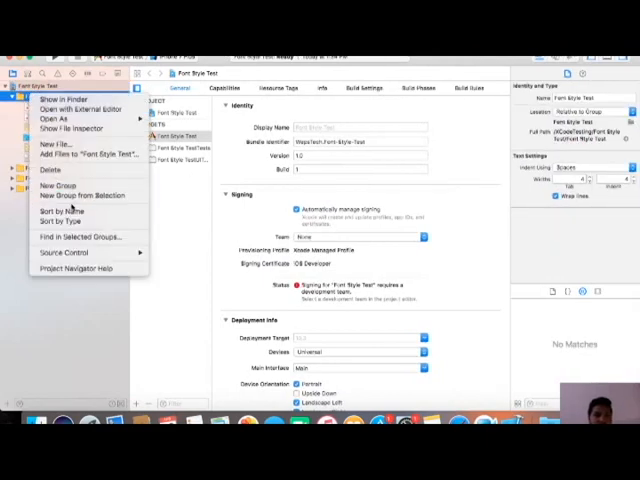
pyautogui.moveTo(60, 186)
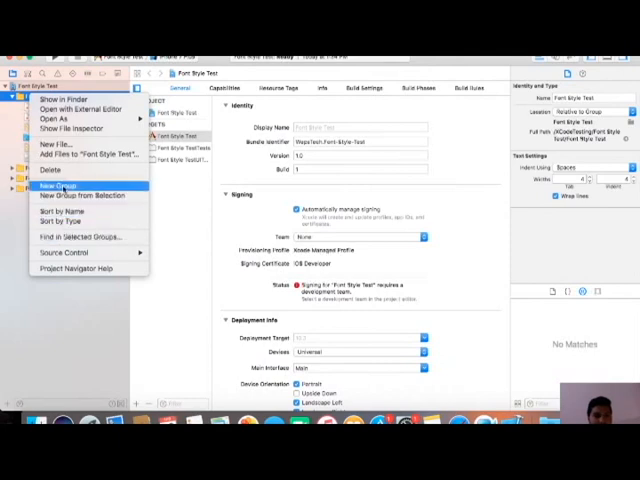
# Step: Add OpenSans.otf to a new 'Font' group, copying items if needed
pyautogui.click(65, 185)
pyautogui.write('Font')
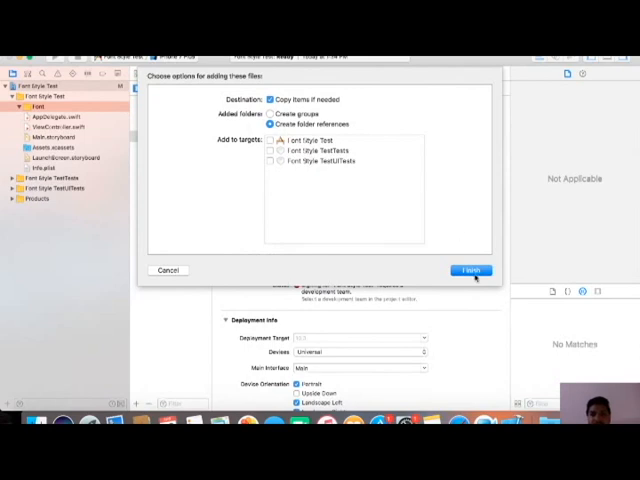
pyautogui.click(469, 270)
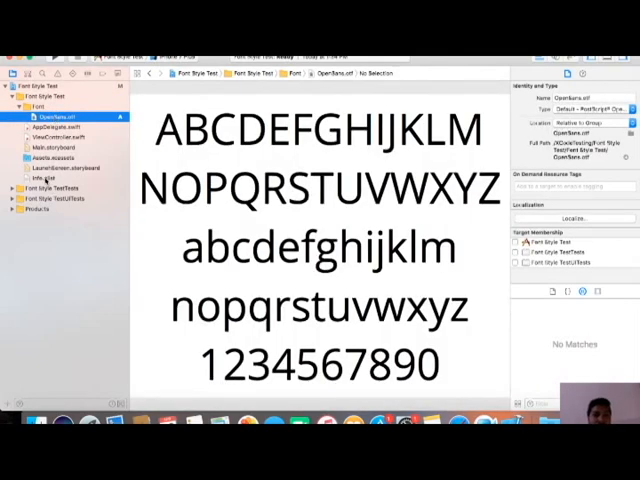
# Step: Add a 'Fonts provided by application' key with Item 0 to Info.plist
pyautogui.click(32, 181)
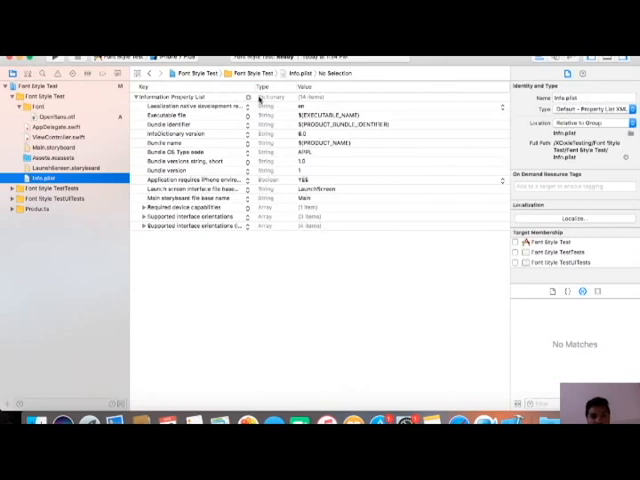
pyautogui.click(249, 97)
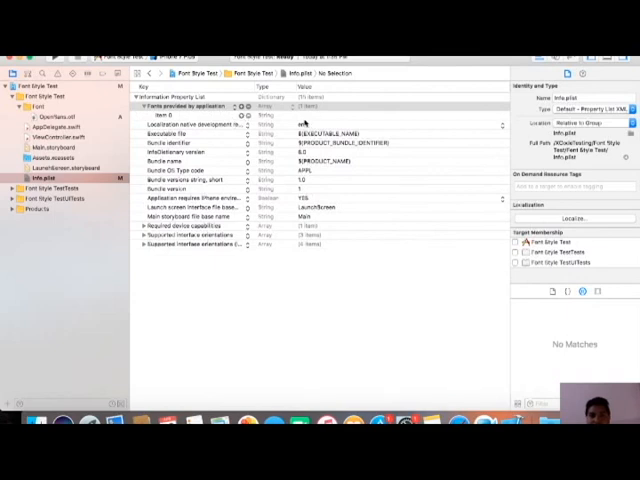
pyautogui.click(160, 114)
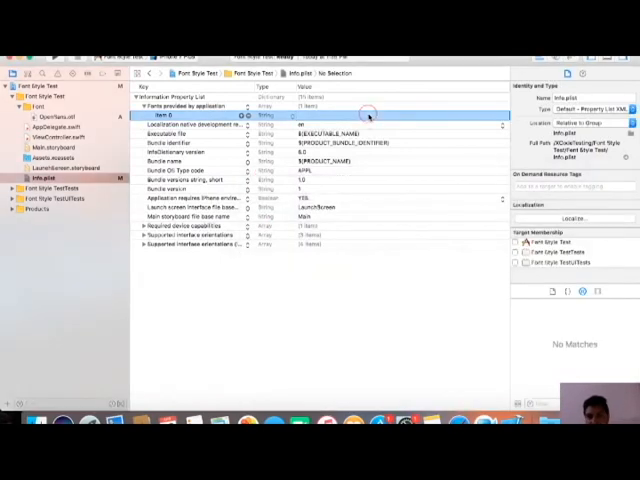
pyautogui.rightClick(345, 118)
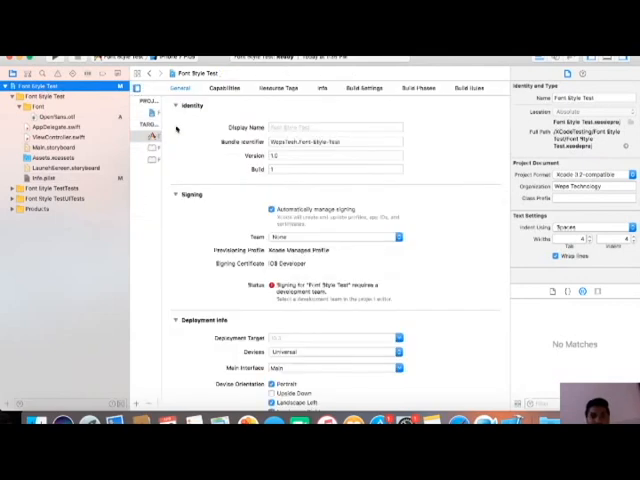
# Step: Add OpenSans.otf to the target's Copy Bundle Resources build phase
pyautogui.click(419, 88)
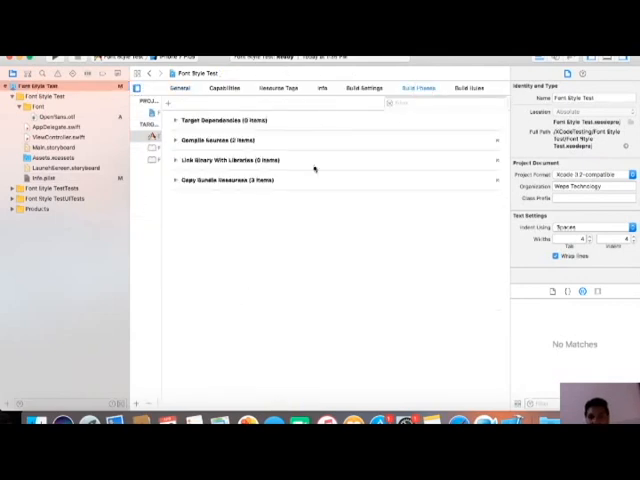
pyautogui.moveTo(185, 184)
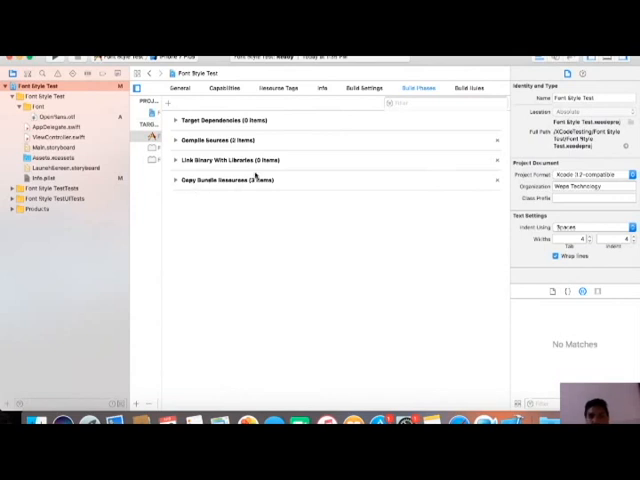
pyautogui.click(176, 180)
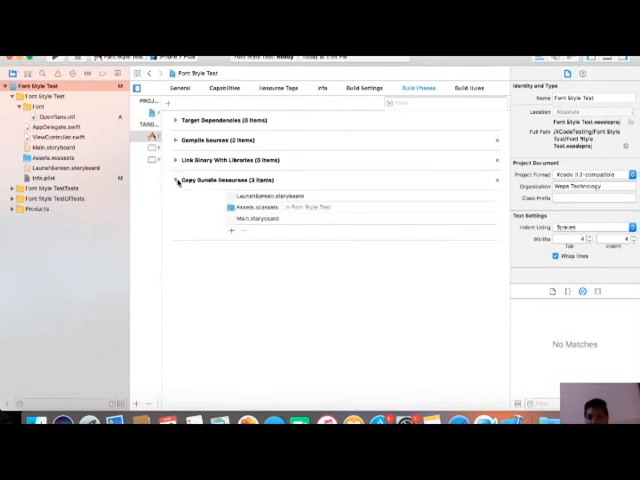
pyautogui.click(228, 230)
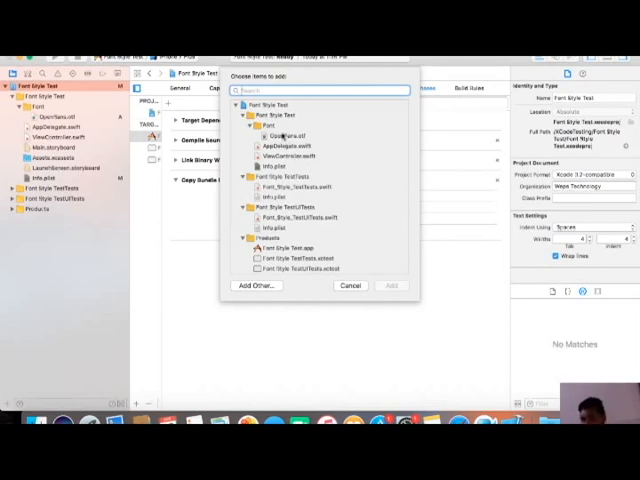
pyautogui.click(290, 135)
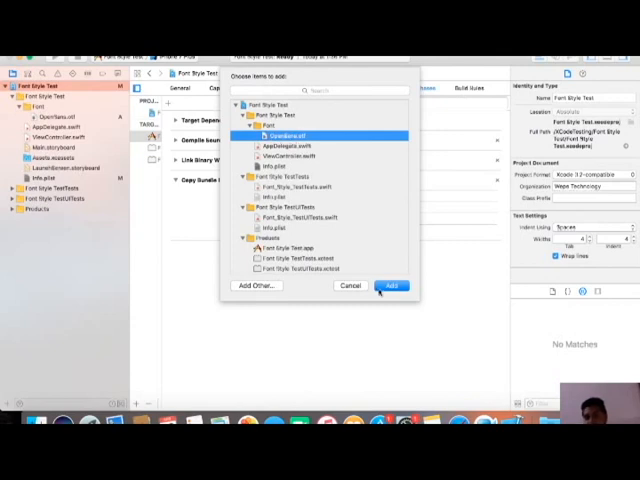
pyautogui.click(391, 286)
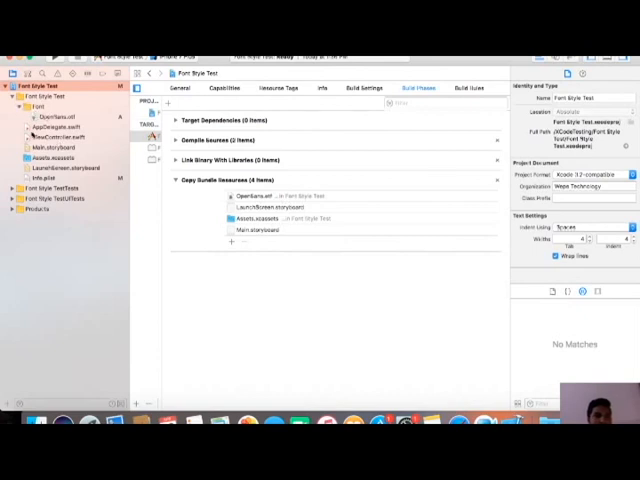
pyautogui.click(58, 147)
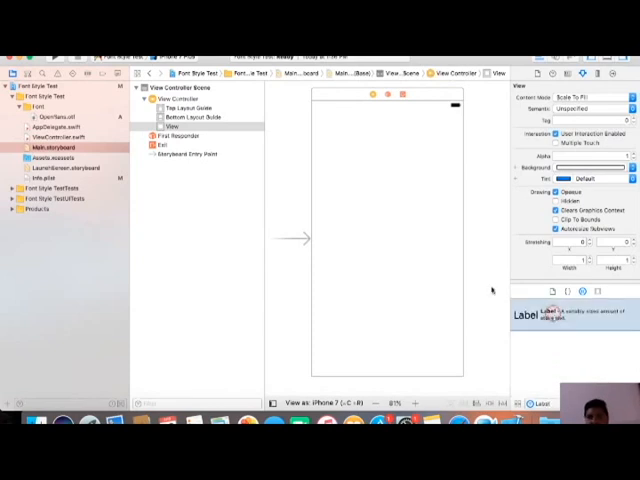
# Step: Place a centred 'Testing Font Style' label pinned to both side edges of the view
pyautogui.moveTo(520, 315); pyautogui.dragTo(385, 240)
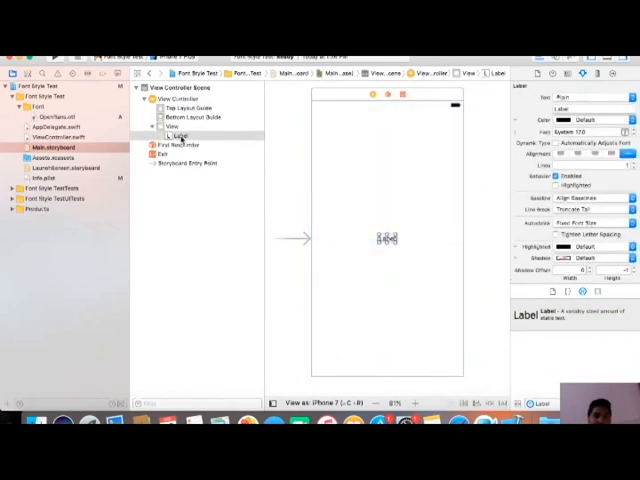
pyautogui.click(180, 134)
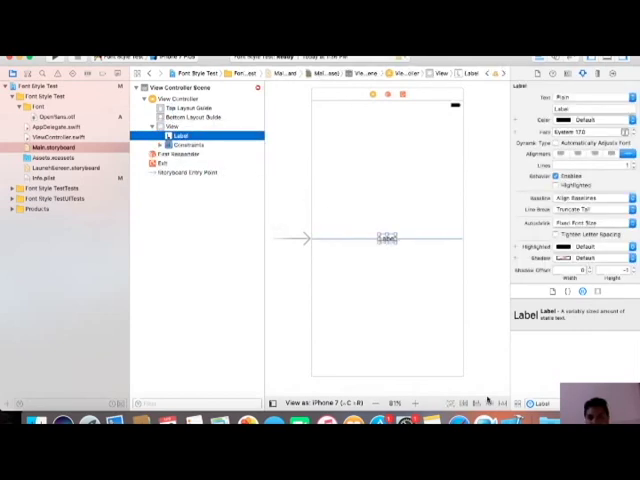
pyautogui.click(481, 403)
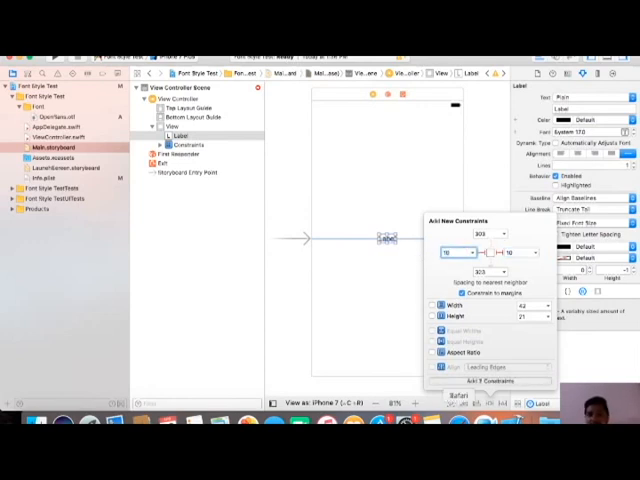
pyautogui.click(490, 380)
pyautogui.write('Testing Font Style')
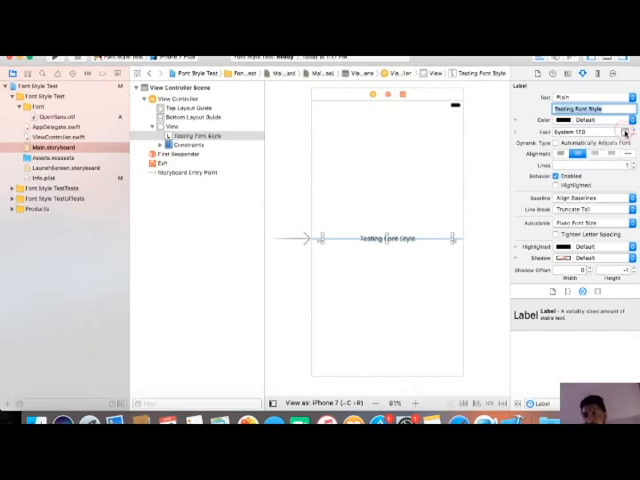
# Step: Set the label's font to Custom with the Academy Engraved LET family
pyautogui.click(623, 131)
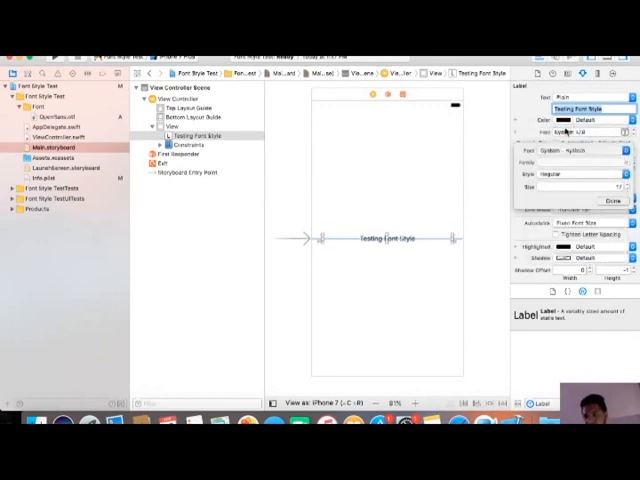
pyautogui.click(575, 151)
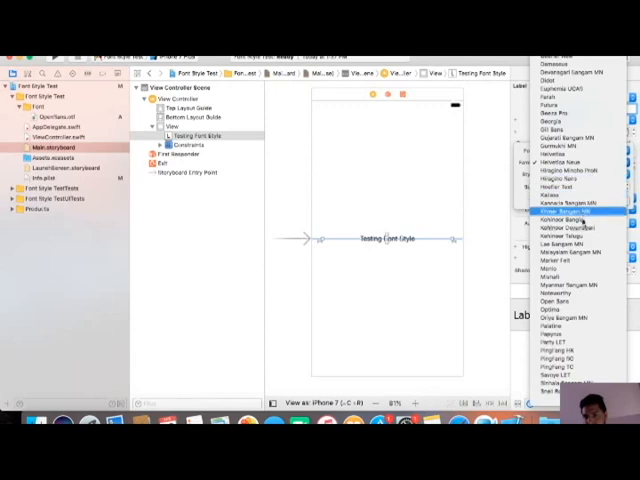
pyautogui.scroll(-3)
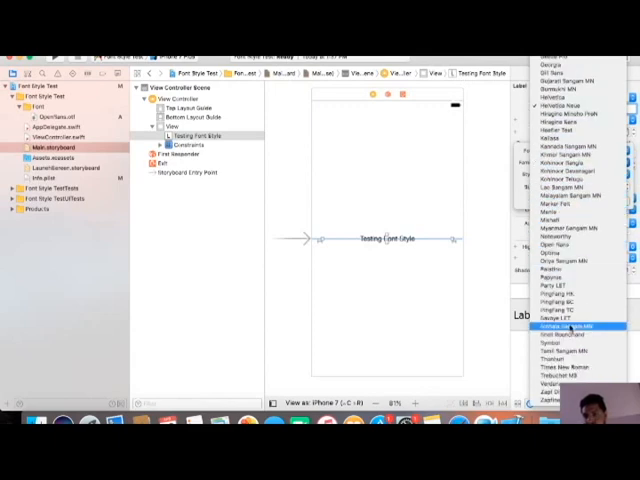
pyautogui.scroll(3)
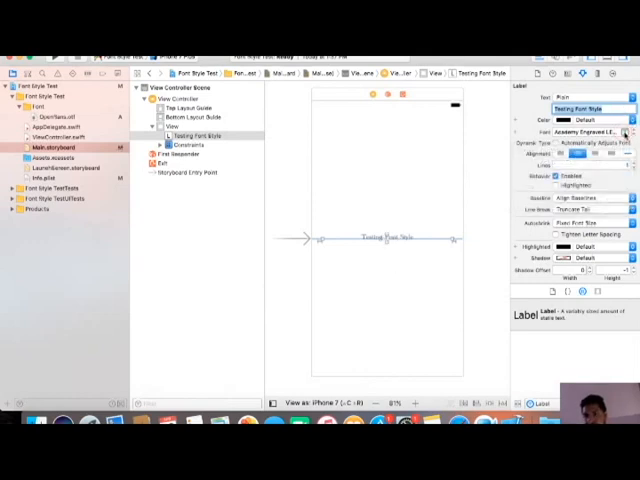
pyautogui.click(624, 132)
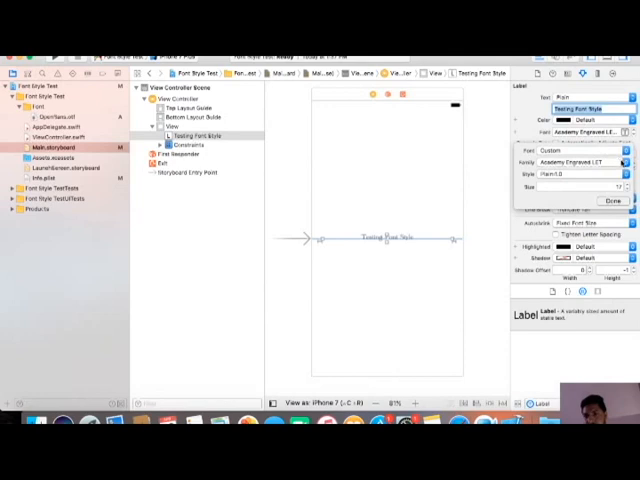
pyautogui.click(575, 163)
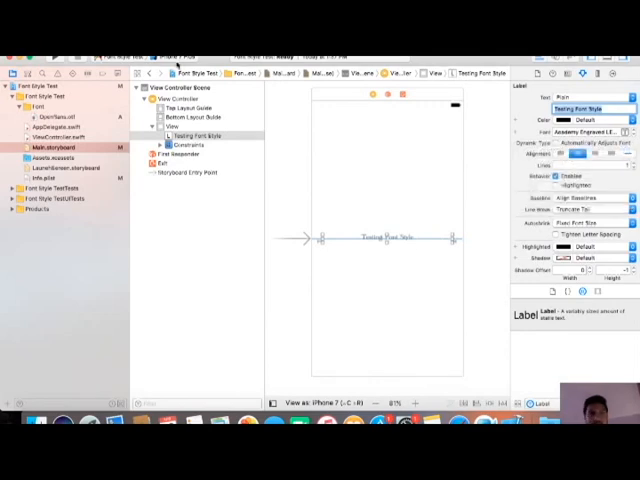
pyautogui.click(178, 60)
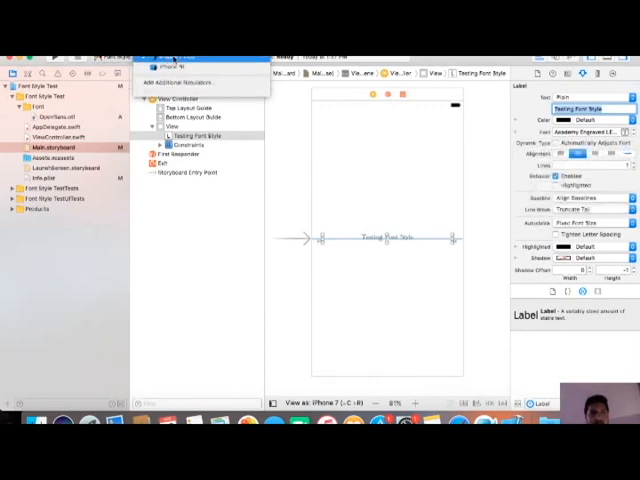